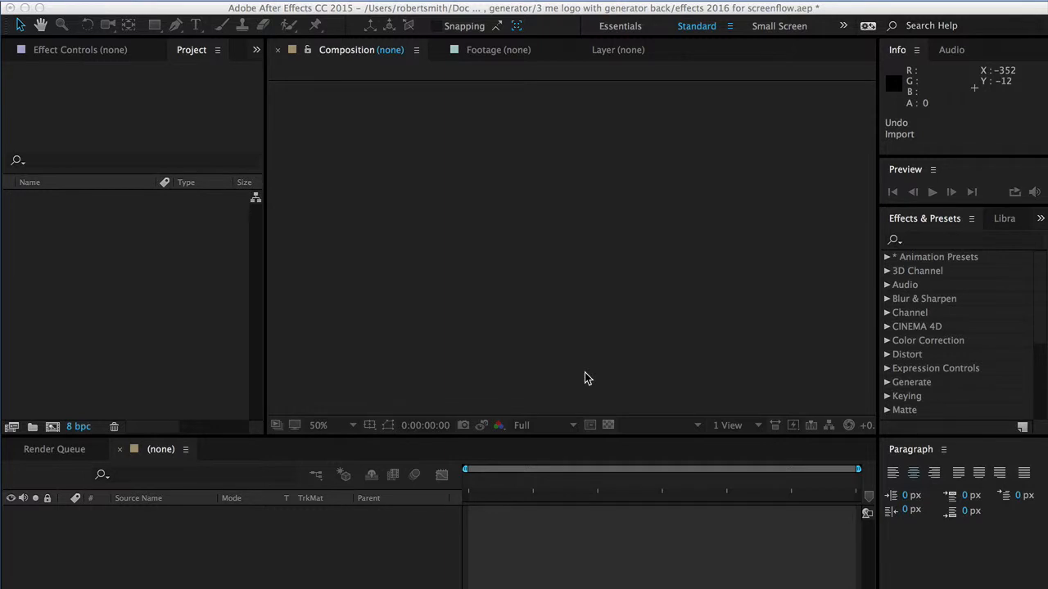
mouse_move(586, 380)
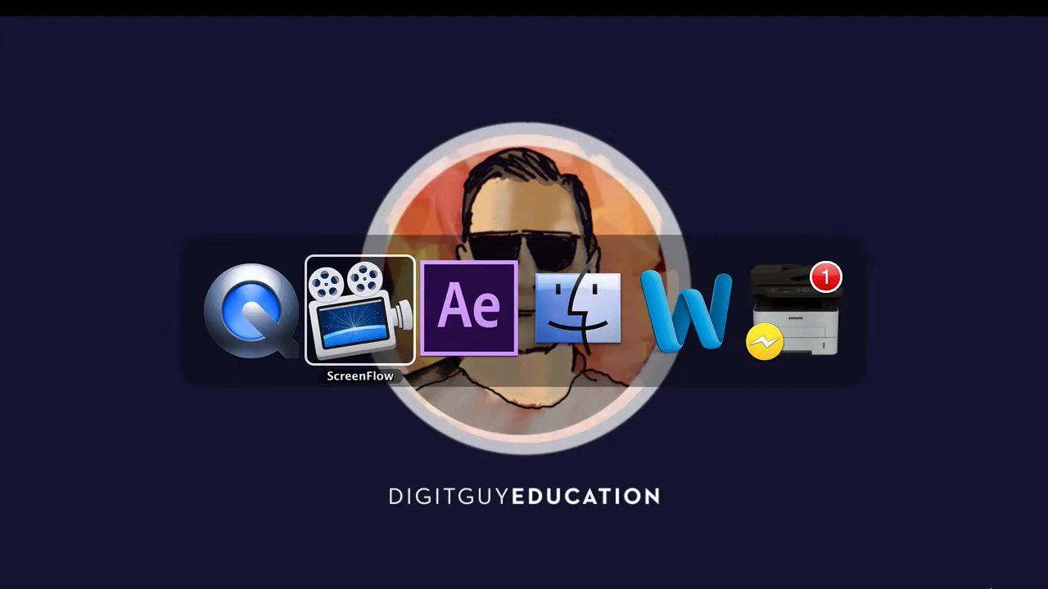
Create Comp 1 from the HDV/HDTV 720 25 preset with a 10-second duration.
click(468, 307)
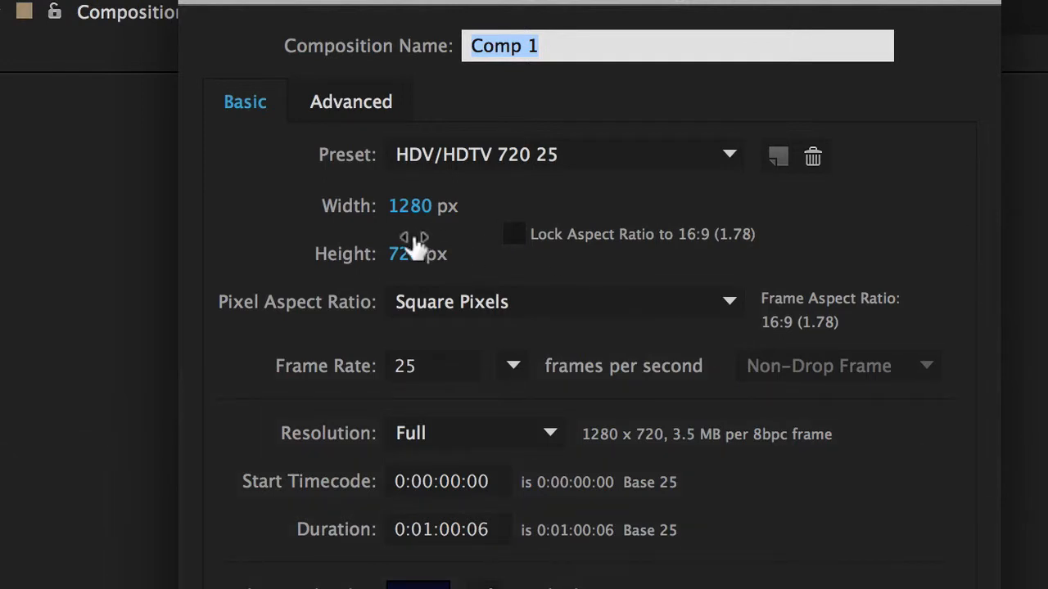
mouse_move(472, 543)
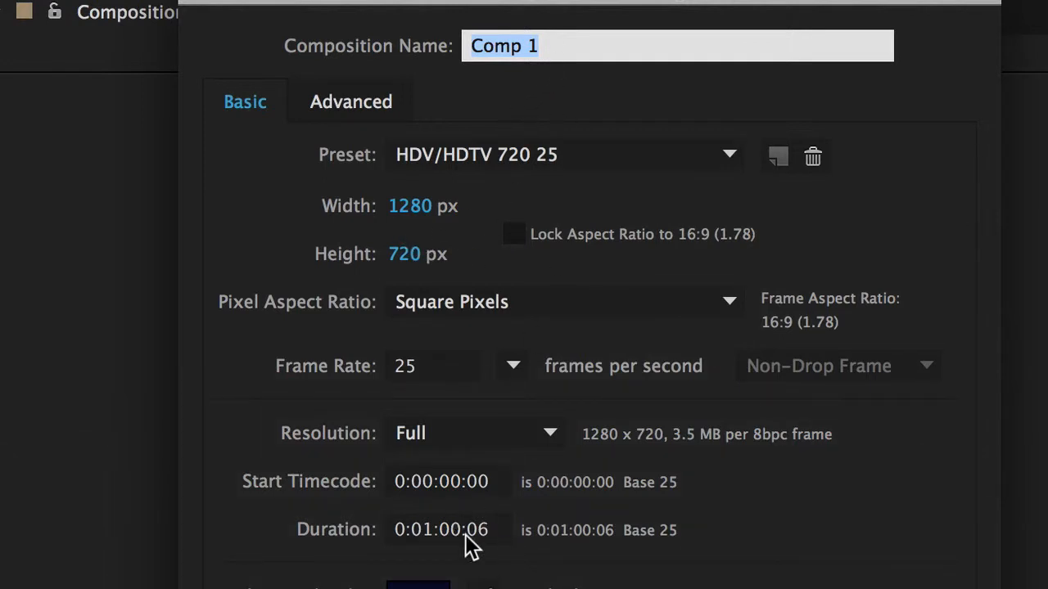
click(440, 530)
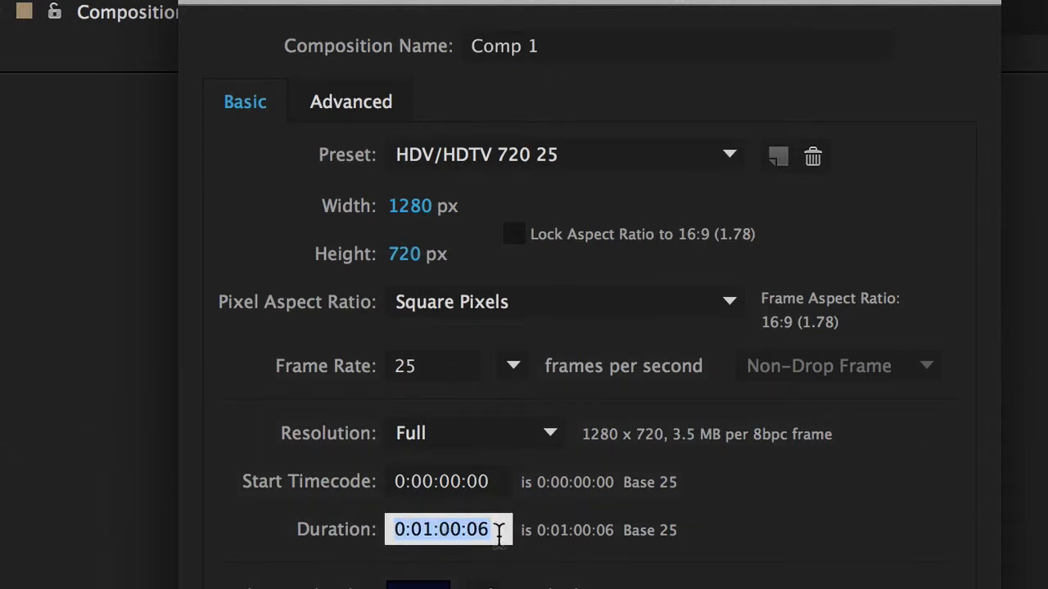
text(1)
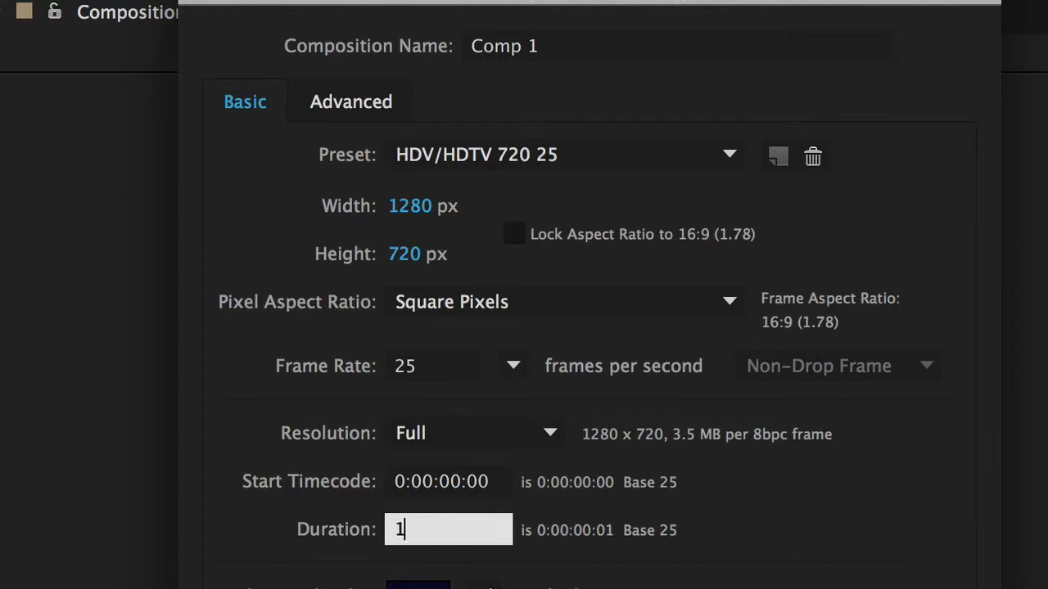
text(000)
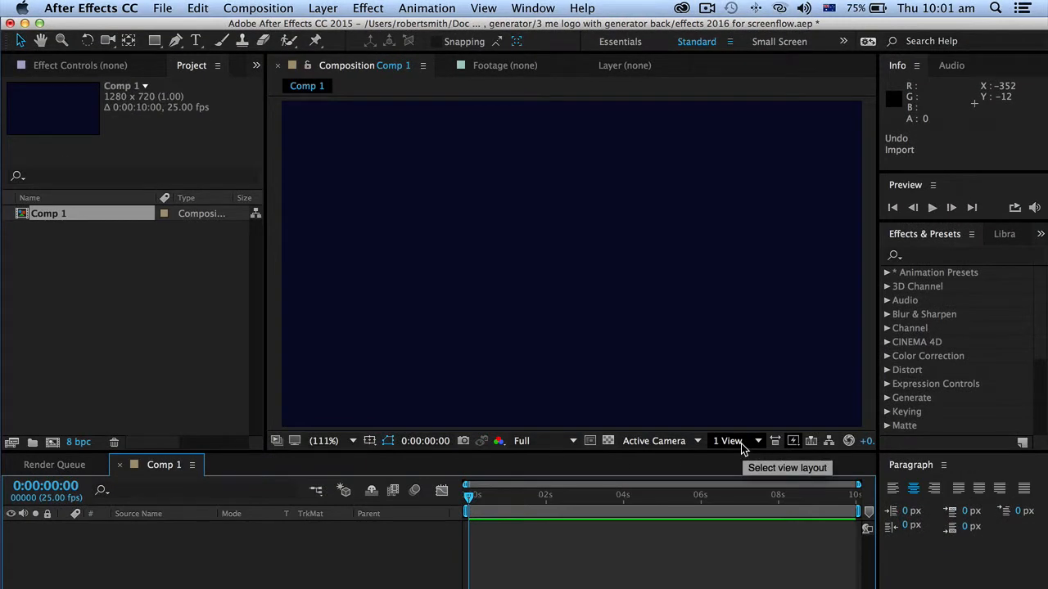
mouse_move(638, 380)
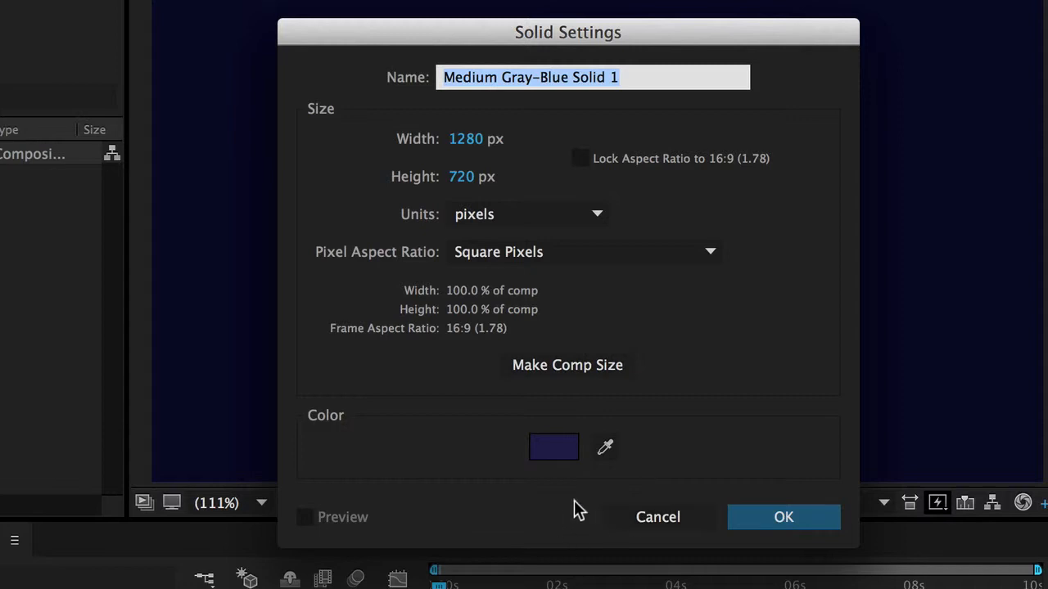
Add a full-frame dark blue solid, Medium Gray-Blue Solid 1, to Comp 1.
click(553, 447)
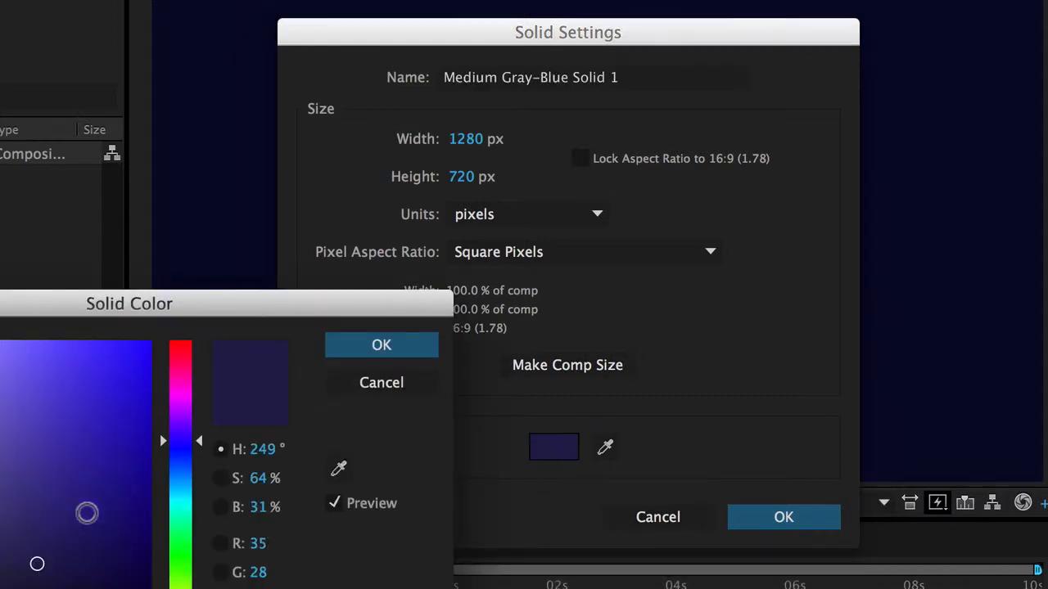
click(379, 344)
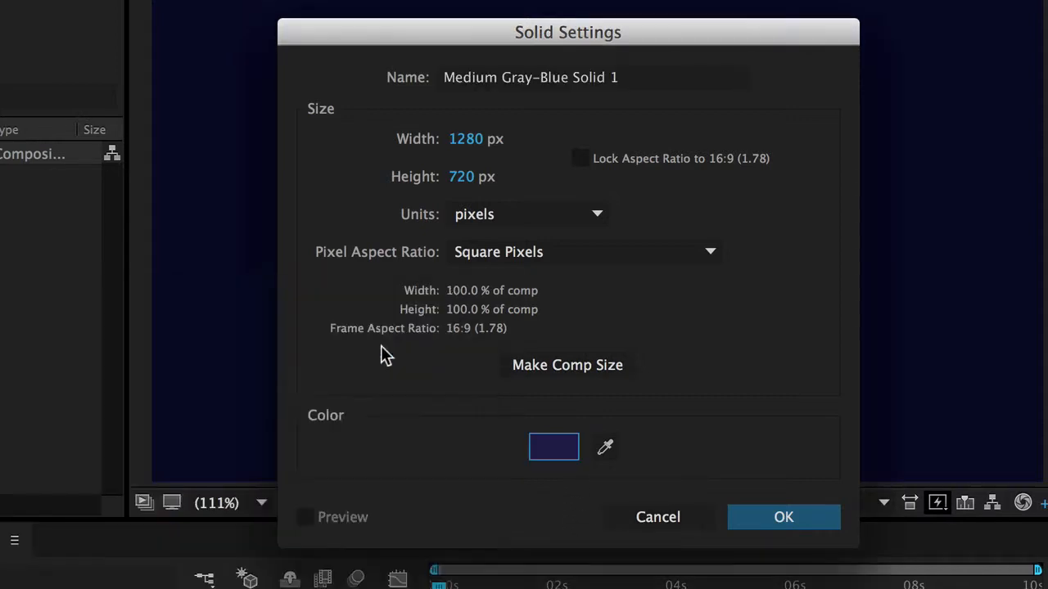
click(782, 518)
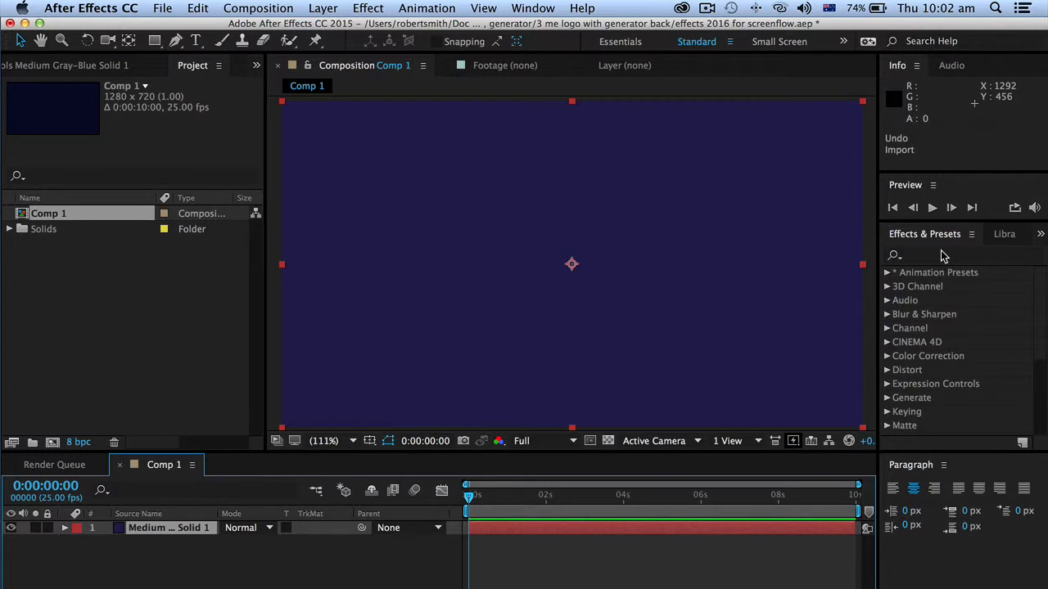
Find CC Particle World by searching 'pa' and apply it to the blue solid.
text(particle)
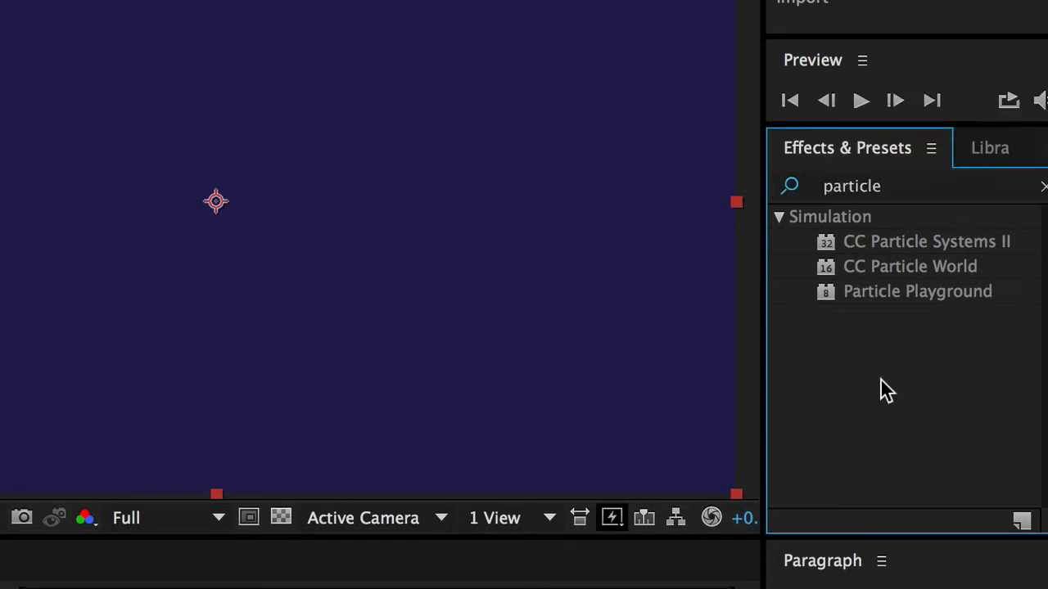
click(910, 265)
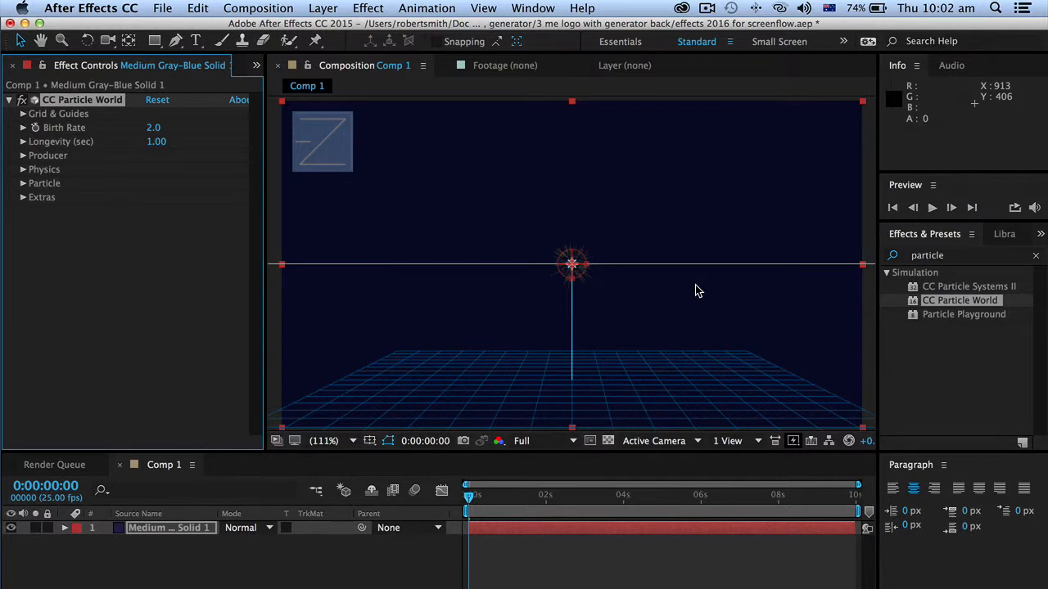
mouse_move(321, 213)
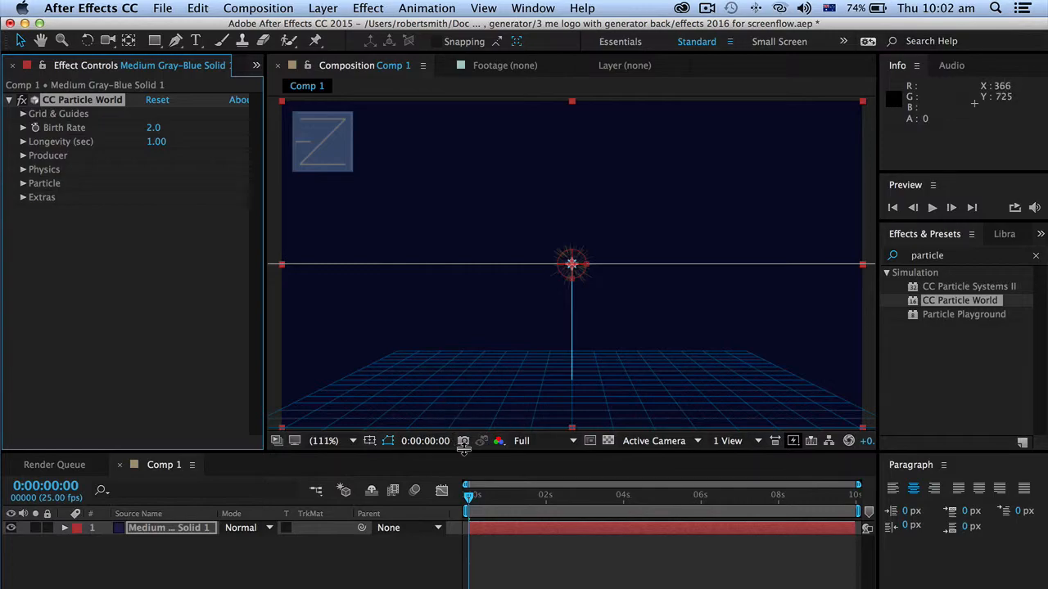
key(space)
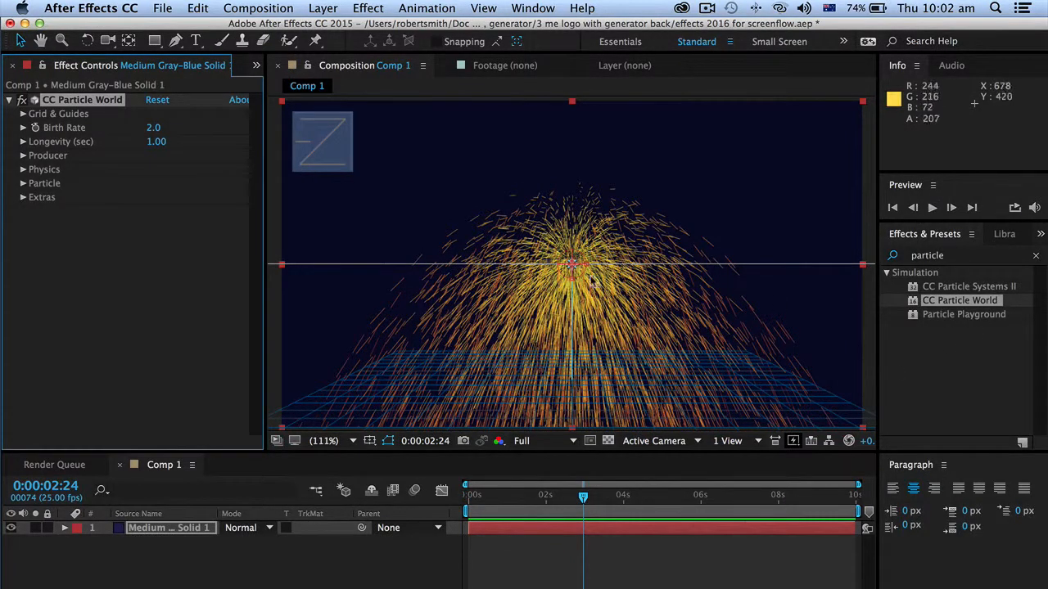
mouse_move(563, 284)
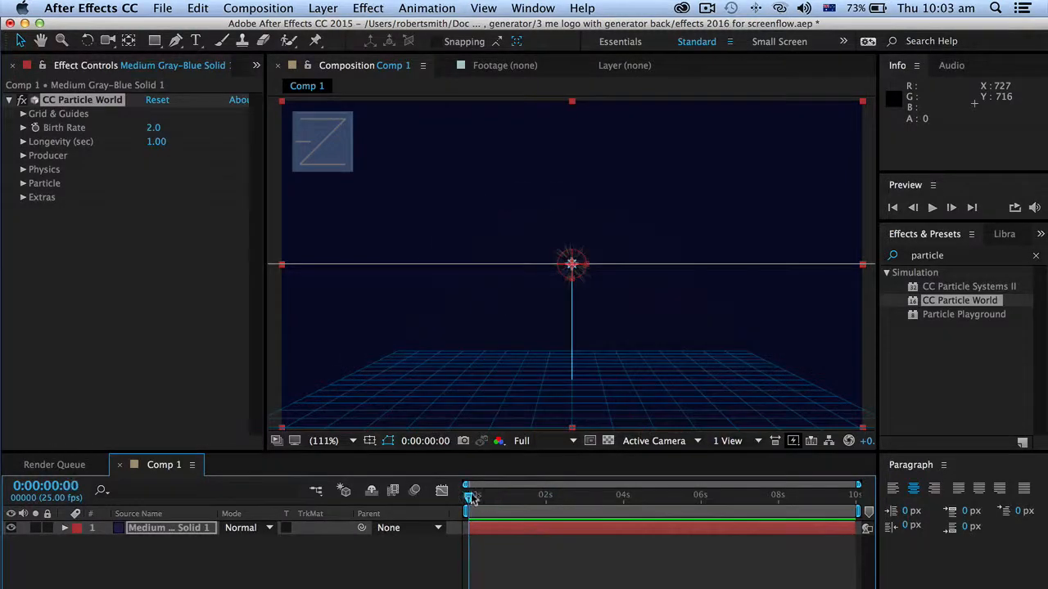
drag(468, 494, 546, 495)
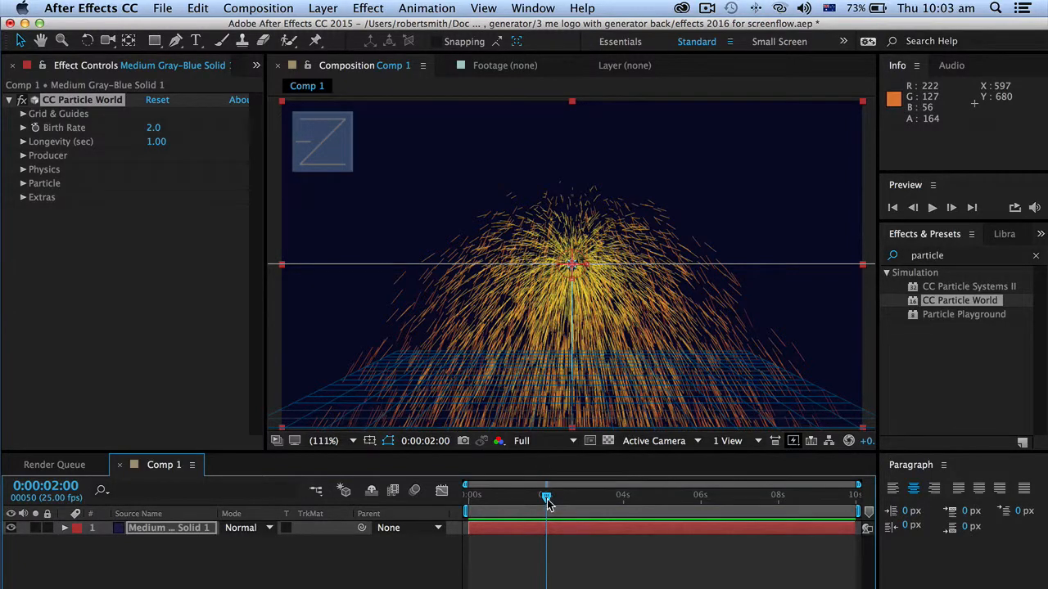
drag(547, 499, 475, 499)
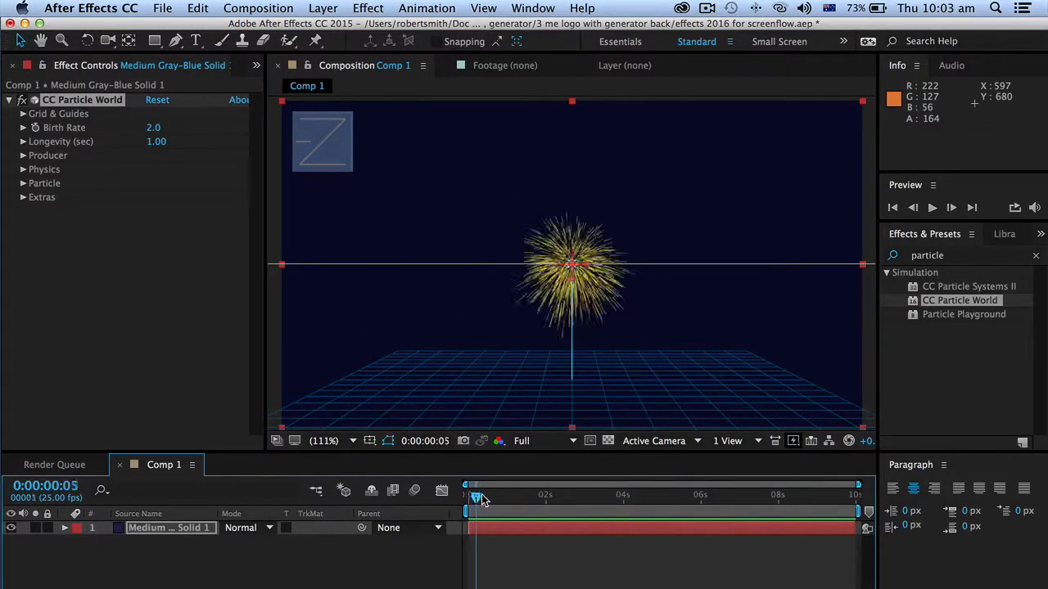
drag(475, 495, 502, 495)
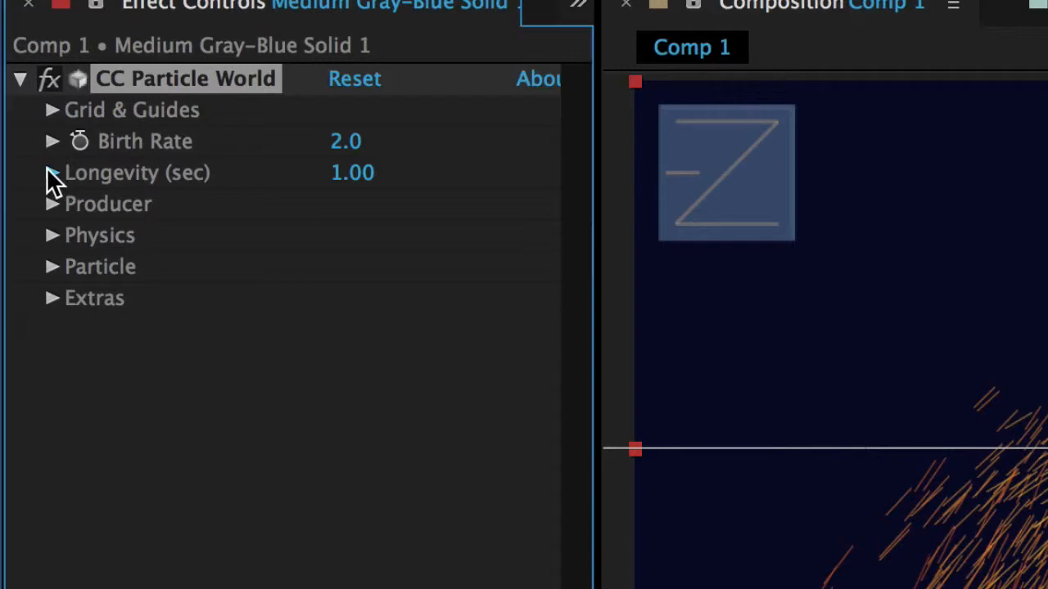
Browse the Producer, Physics and Particle groups of CC Particle World, leaving Physics expanded.
click(52, 203)
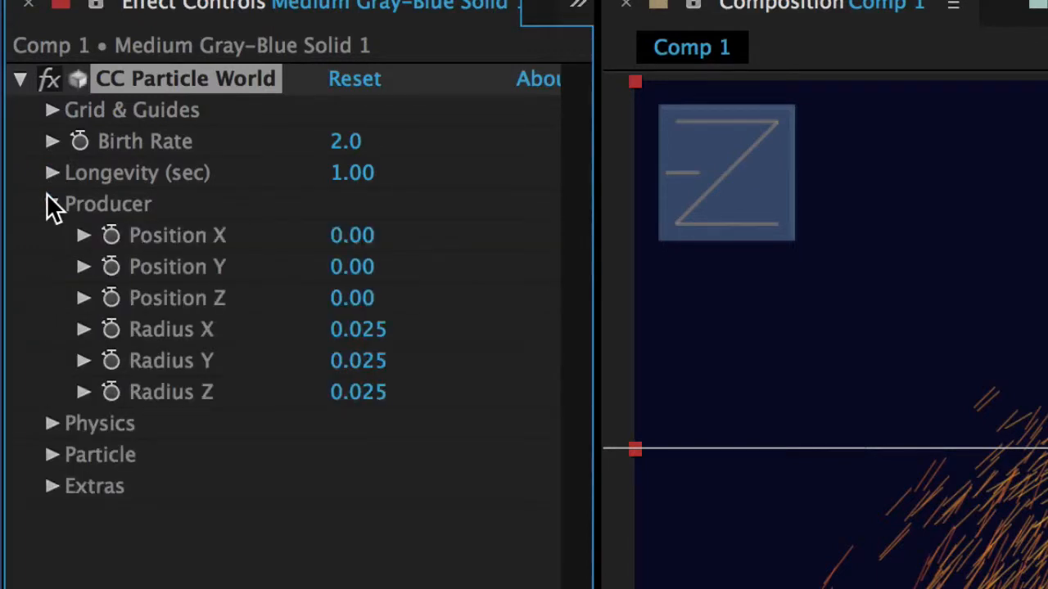
click(51, 203)
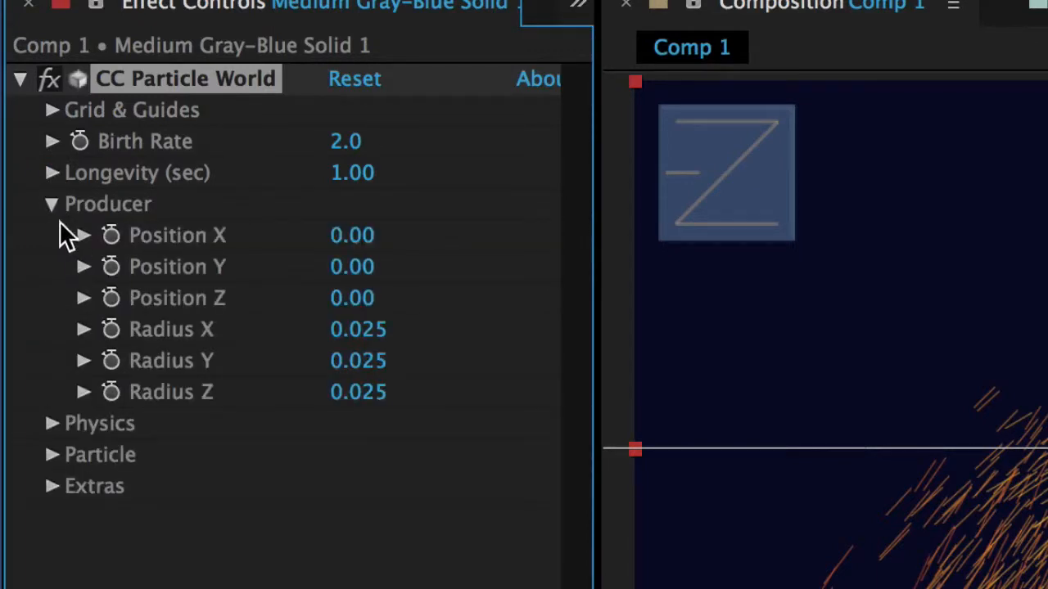
click(51, 203)
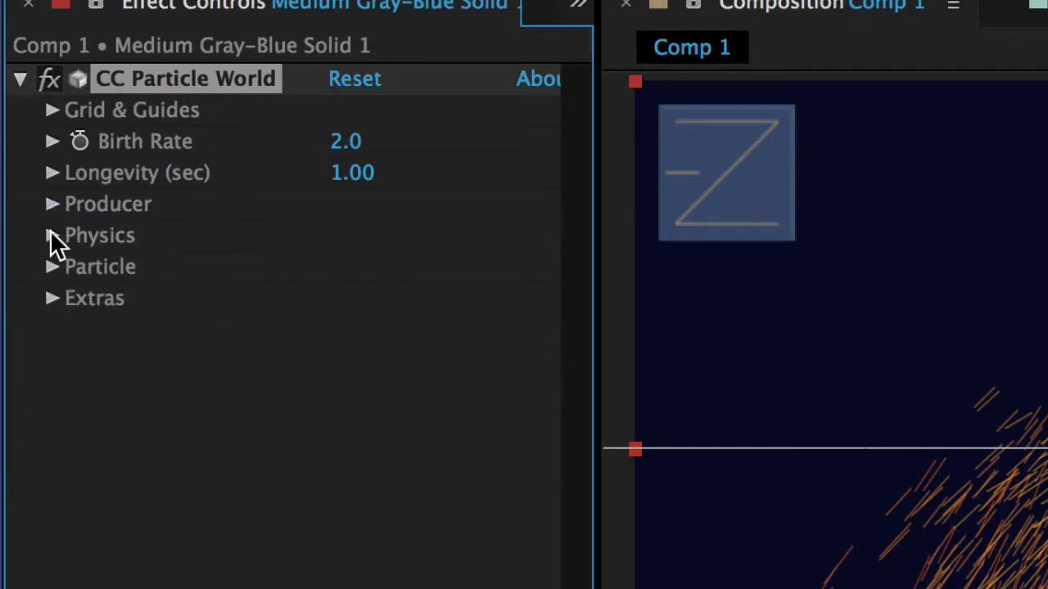
click(53, 236)
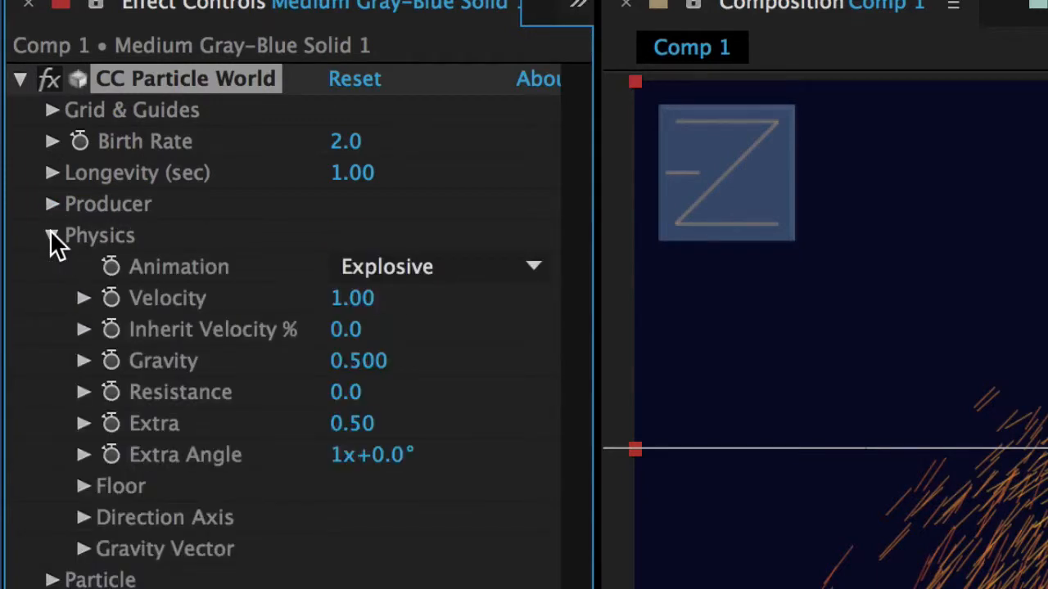
click(53, 236)
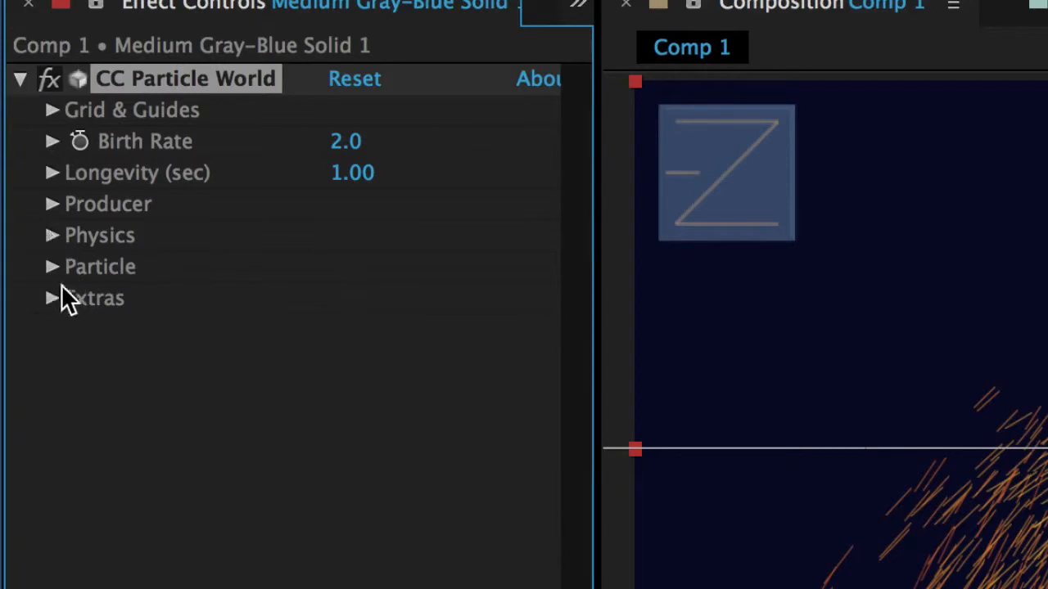
click(53, 266)
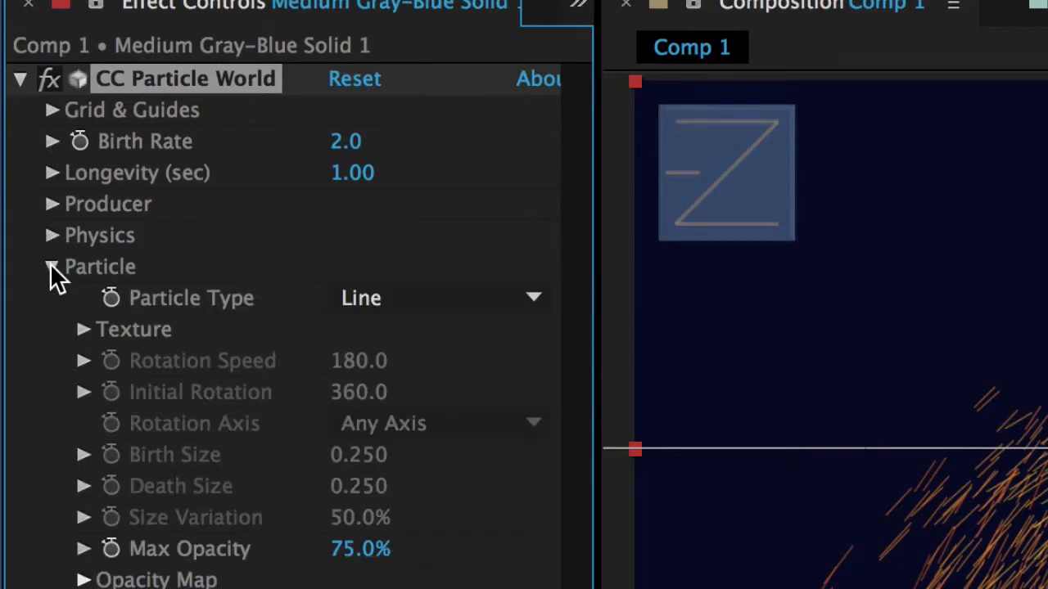
click(53, 266)
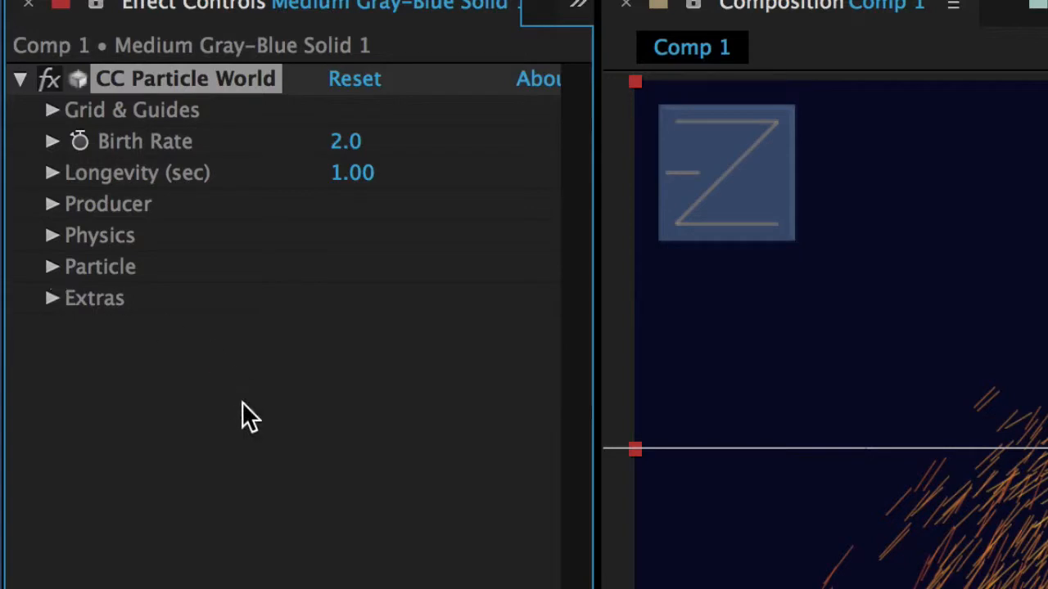
mouse_move(183, 406)
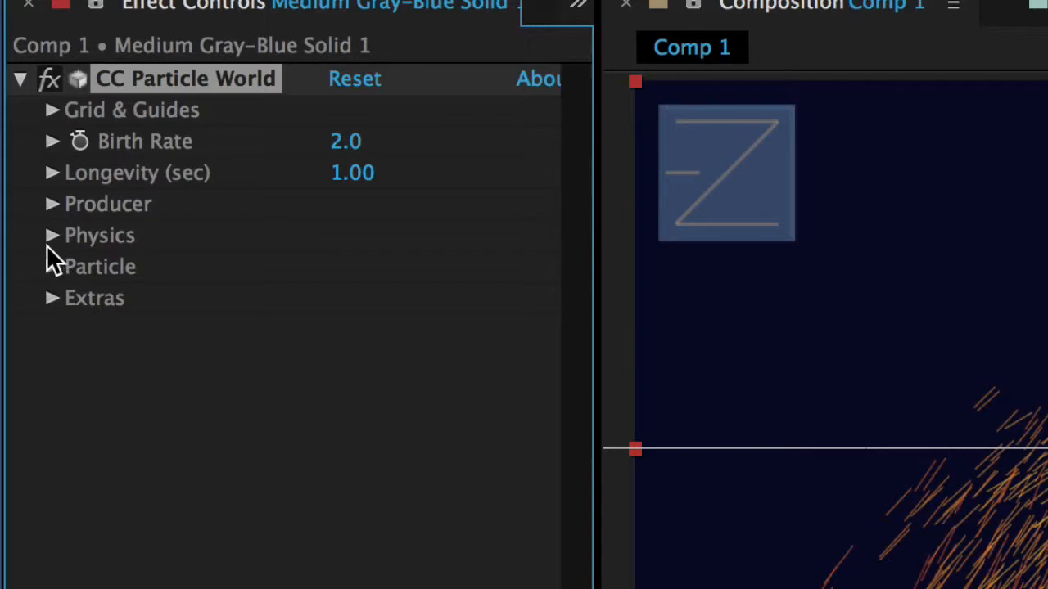
click(53, 236)
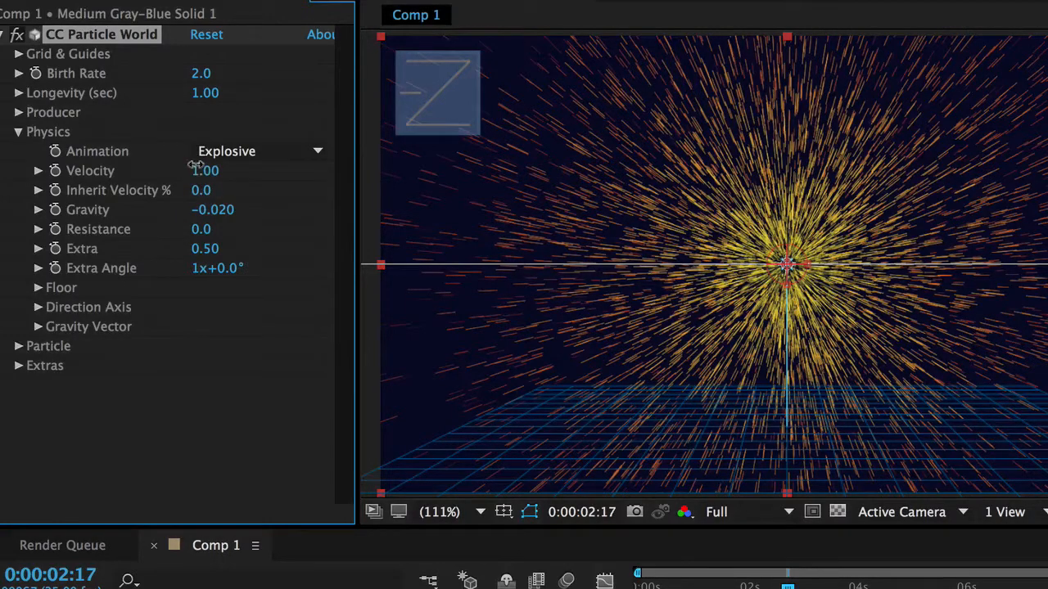
Scrub the CC Particle World Gravity from 0.500 down to -0.020 for an outward burst.
drag(204, 171, 229, 170)
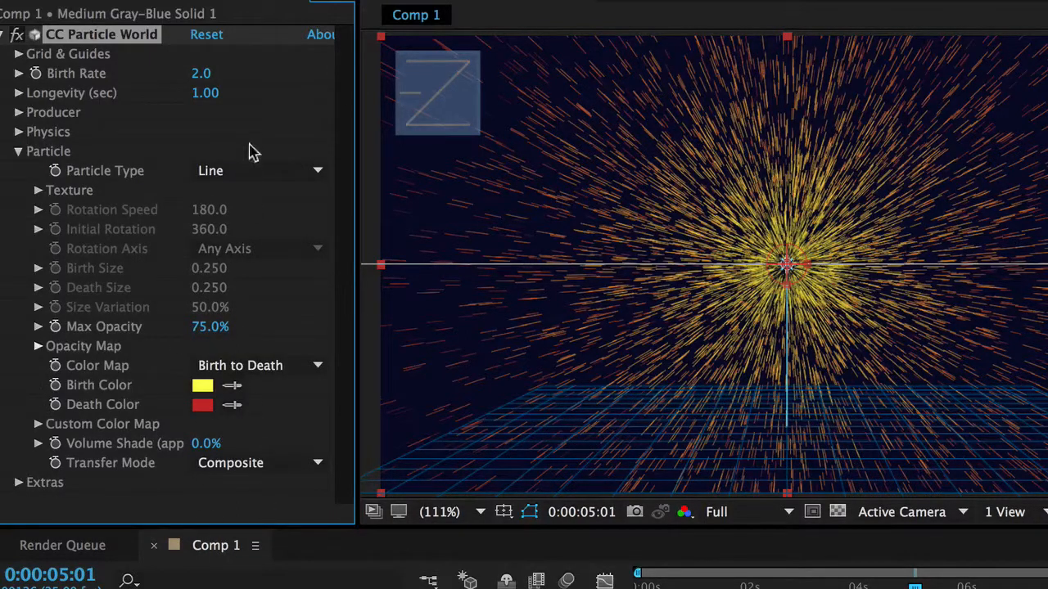
Set the CC Particle World particle type to Cube instead of lines.
click(259, 171)
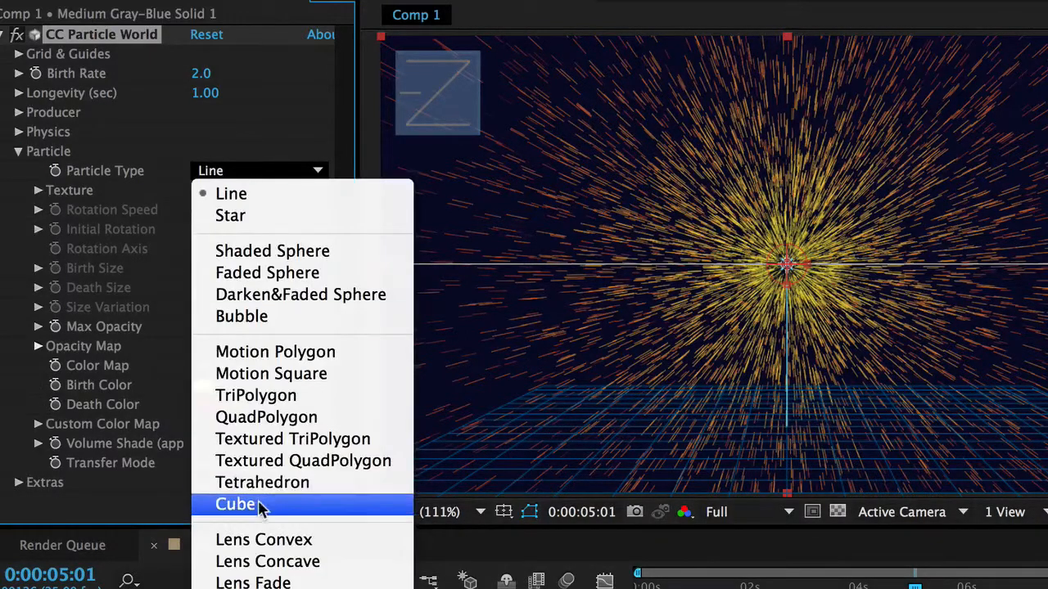
mouse_move(270, 373)
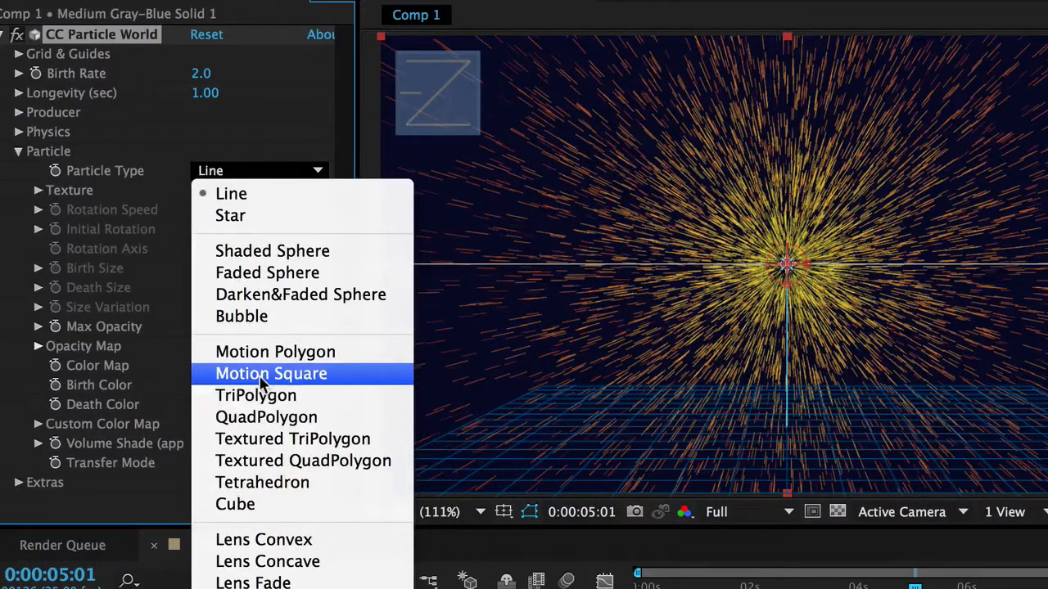
mouse_move(262, 482)
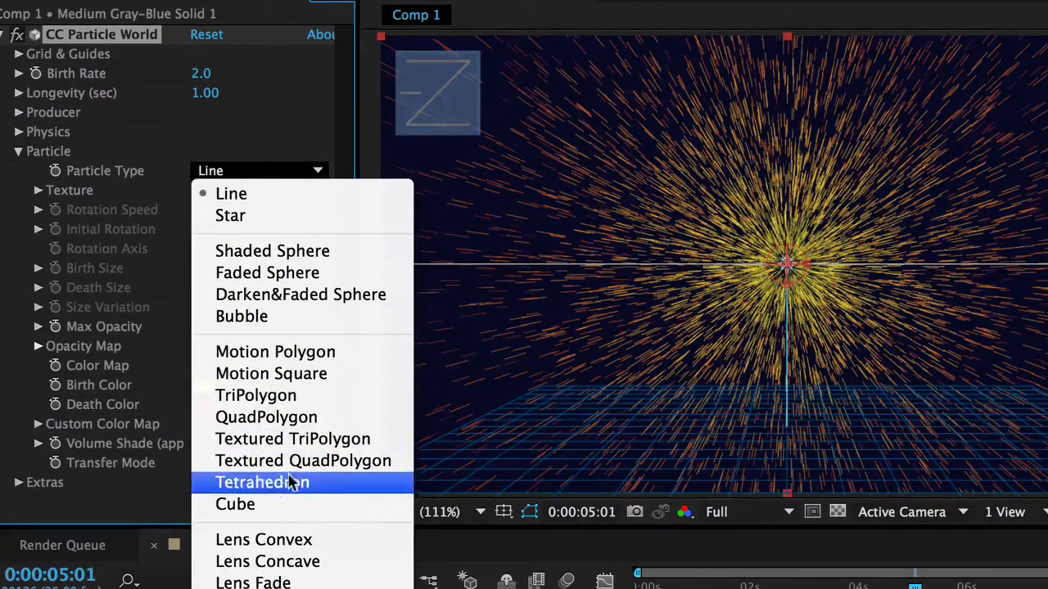
click(235, 504)
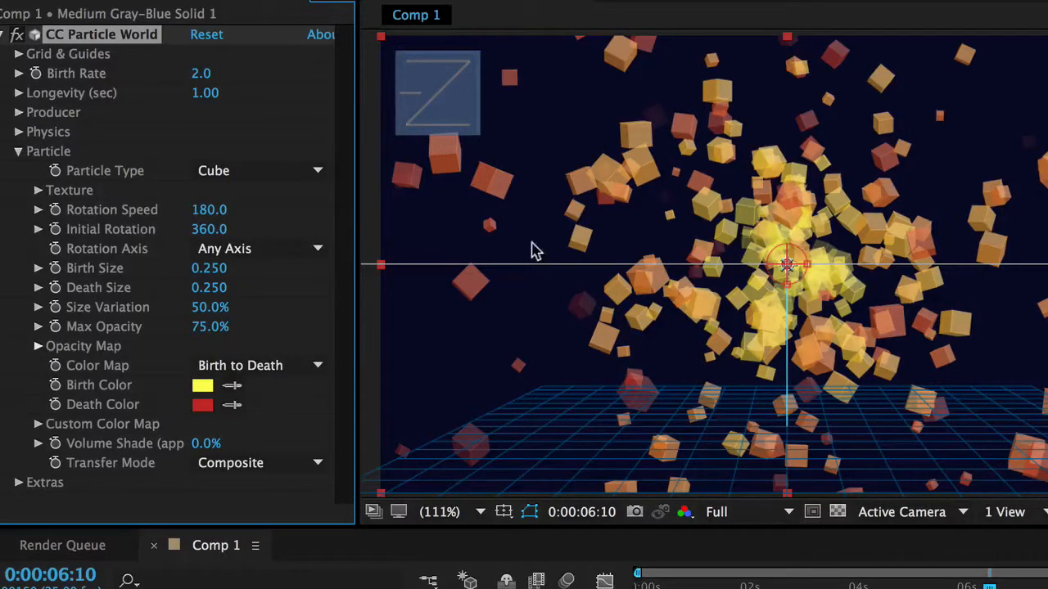
mouse_move(727, 285)
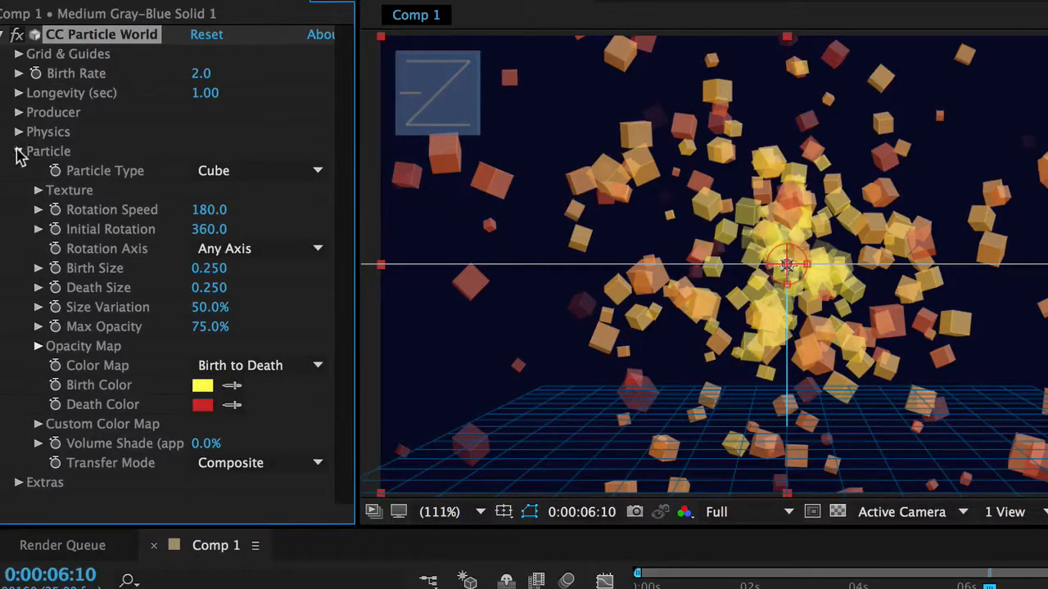
Collapse the Particle group, reveal Physics and scrub a physics value of the cube explosion.
click(18, 150)
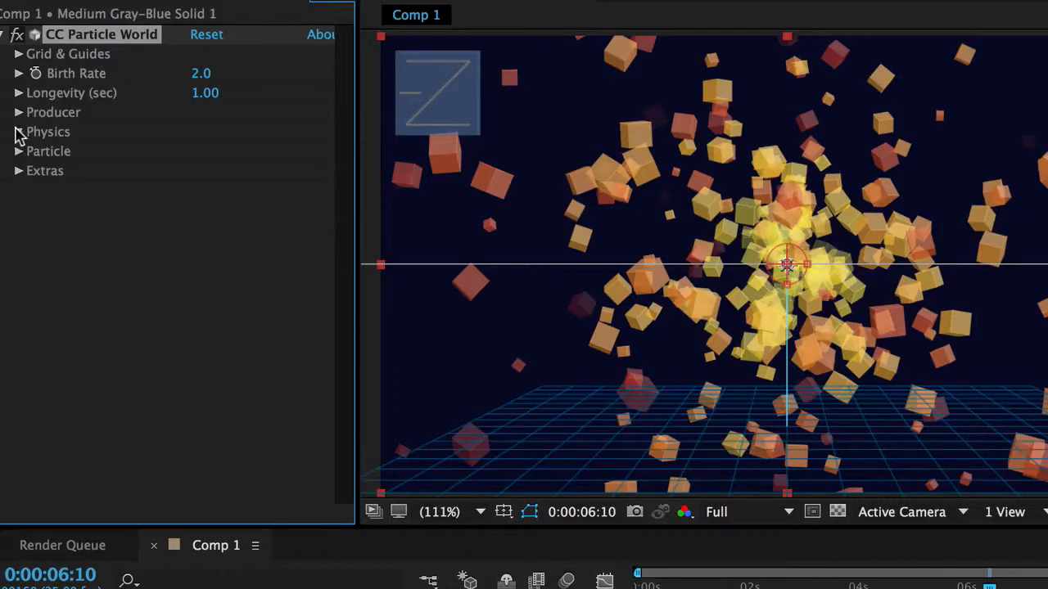
click(18, 131)
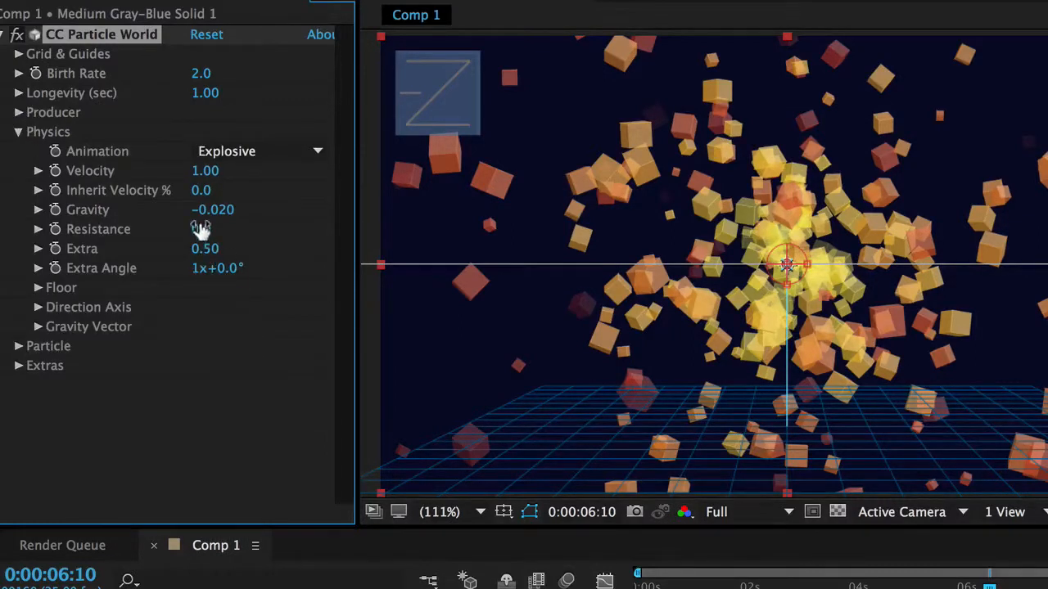
drag(200, 229, 261, 230)
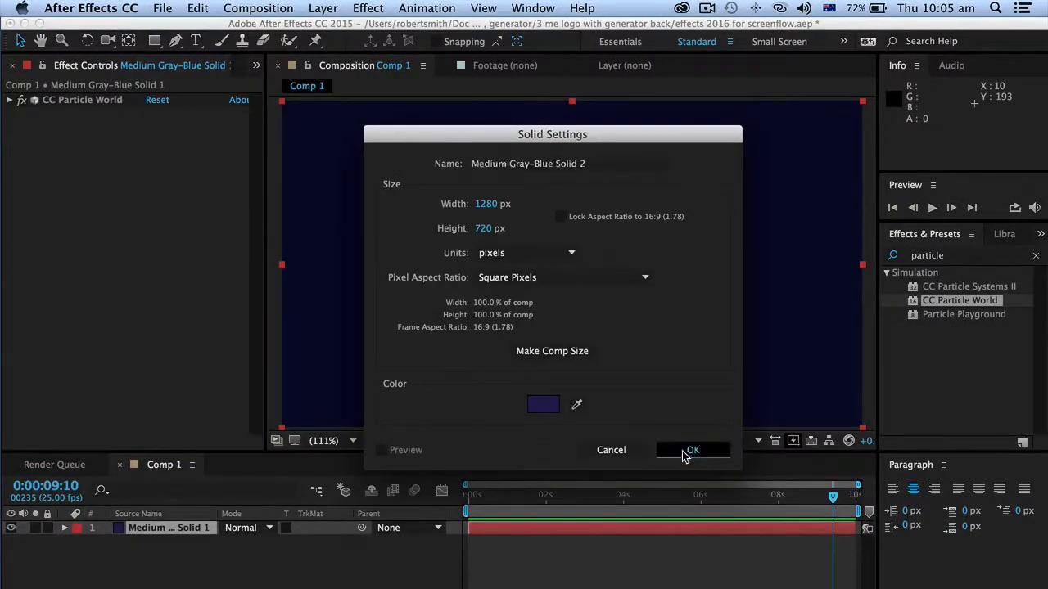
Add a second 1280×720 dark blue solid, Medium Gray-Blue Solid 2, above the first.
click(693, 449)
text(cc mr)
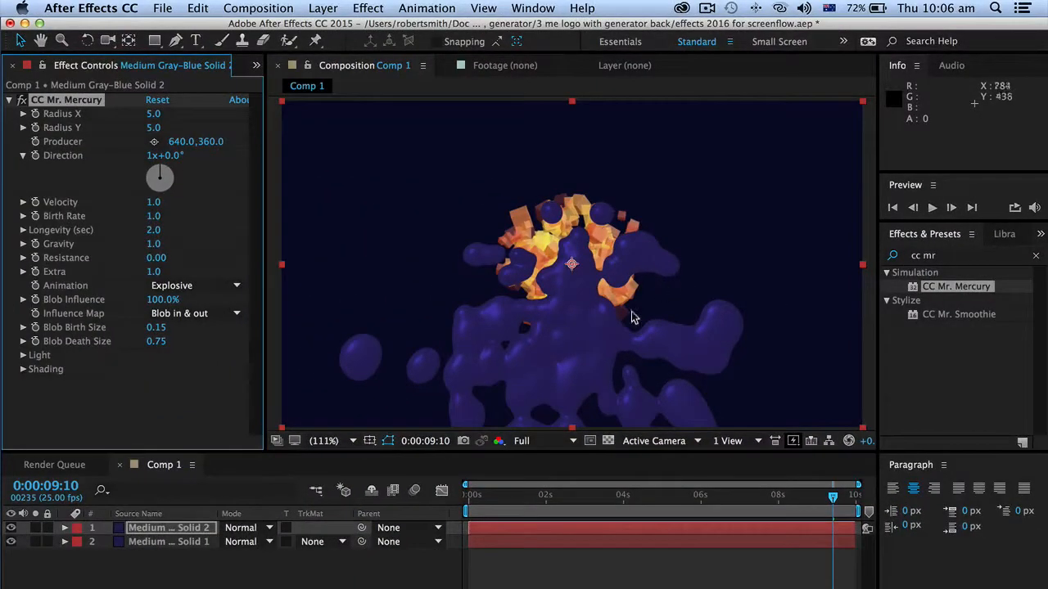
mouse_move(616, 366)
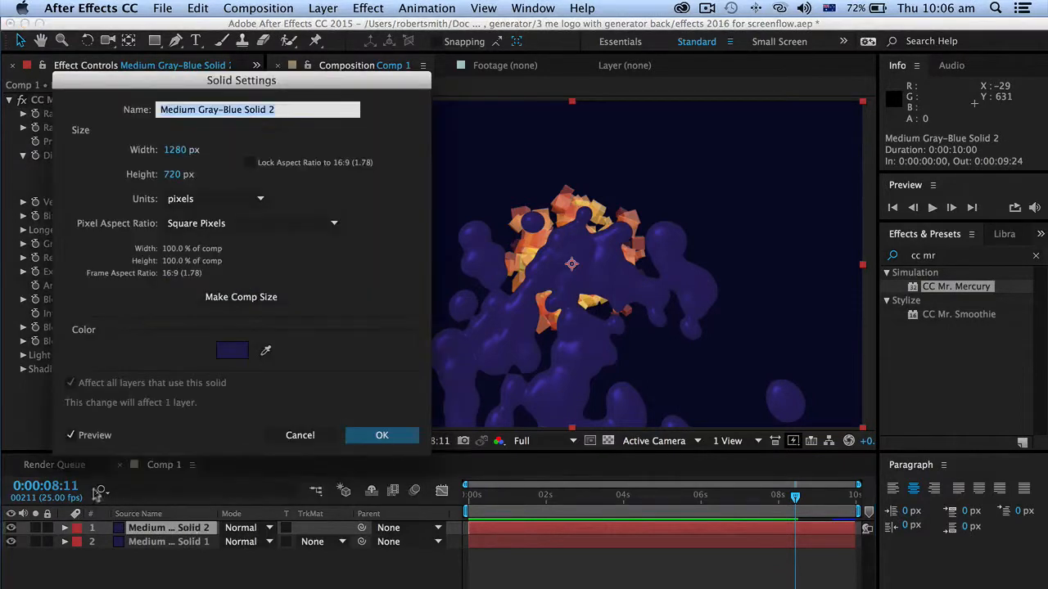
Recolour the Mr. Mercury solid a deep red so it becomes Red Solid 1 with red blobs.
click(233, 350)
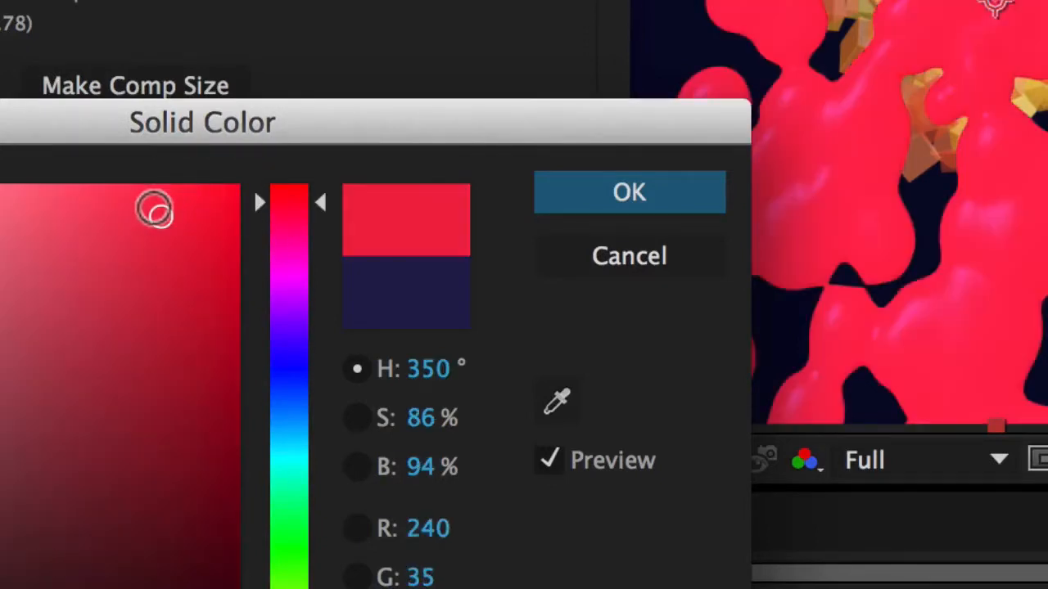
click(108, 254)
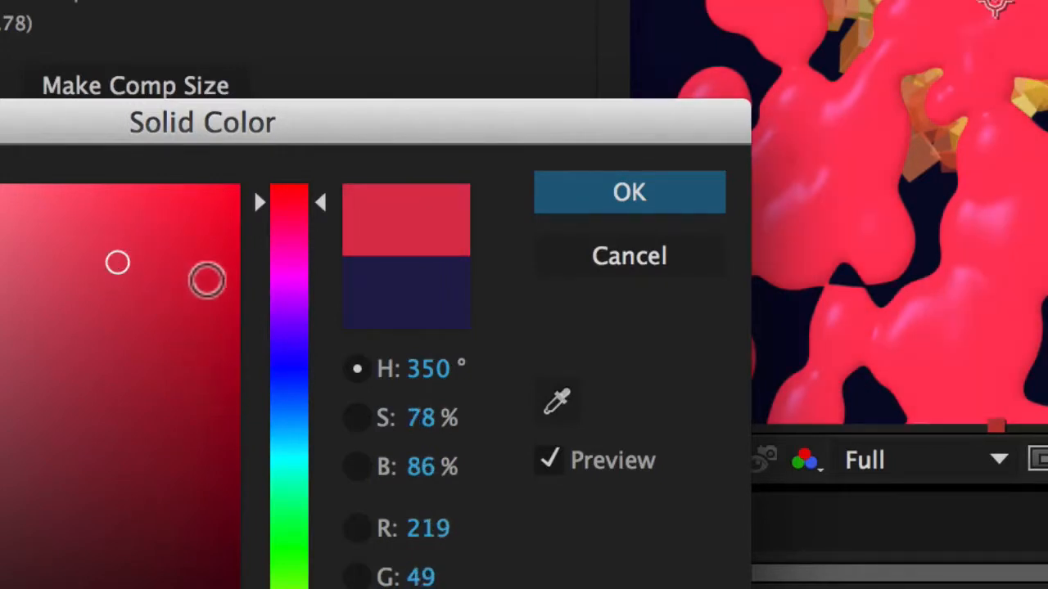
drag(206, 280, 216, 288)
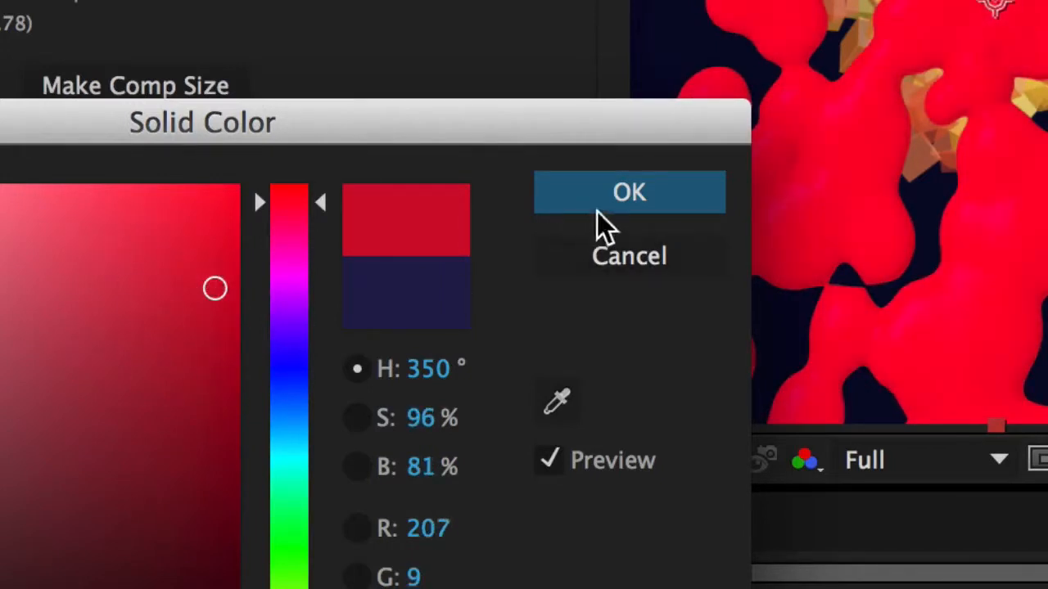
click(629, 192)
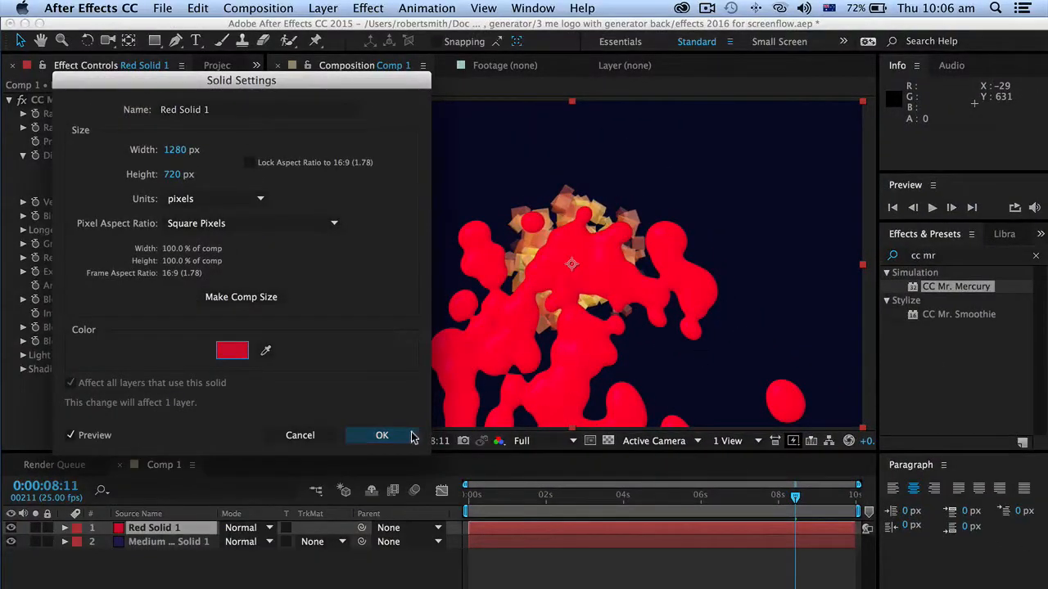
click(381, 435)
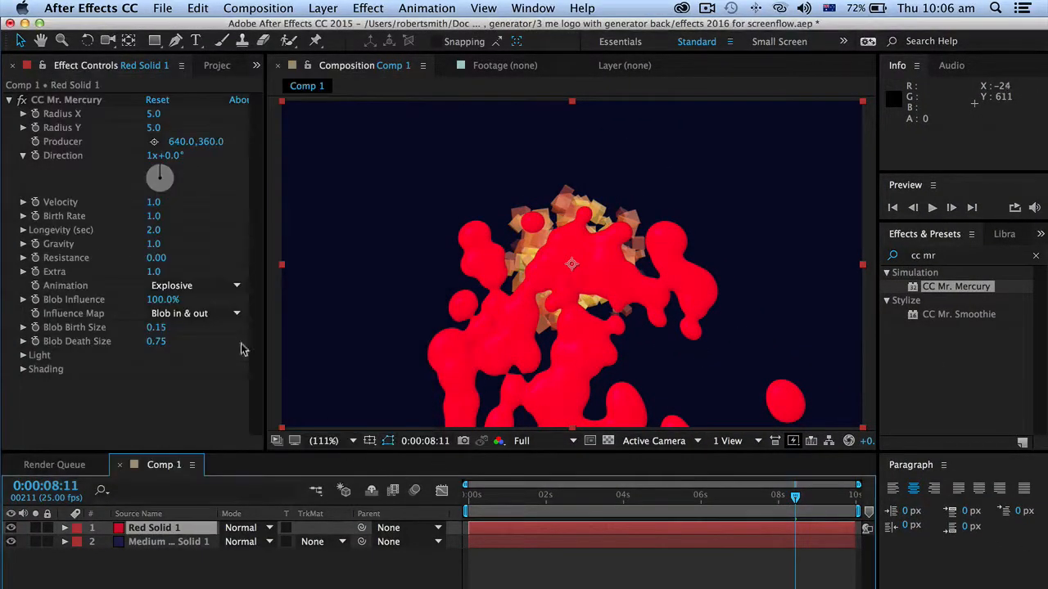